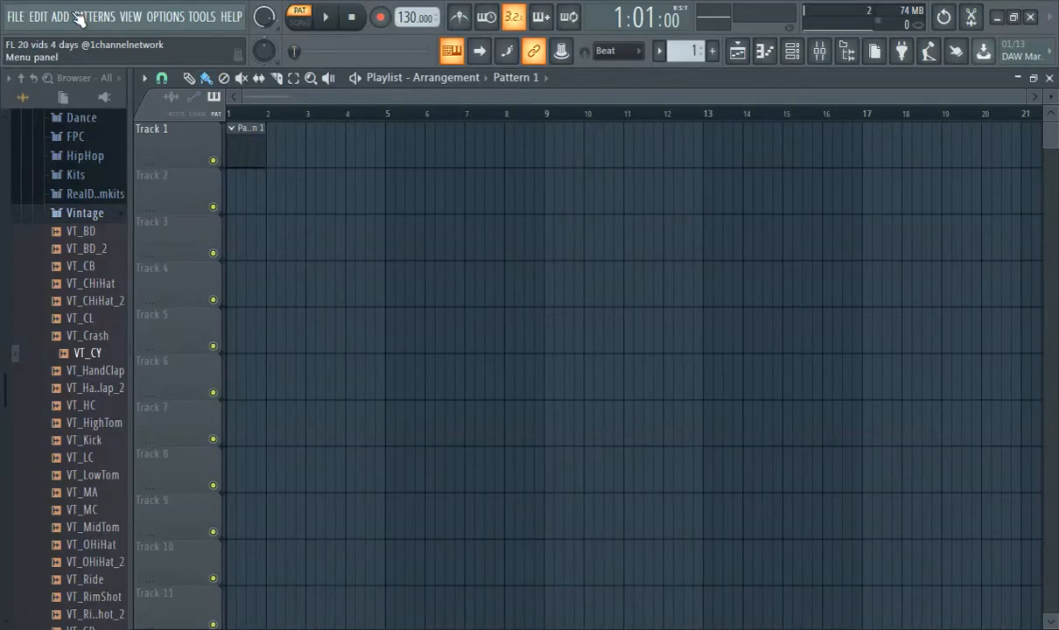
pyautogui.moveTo(73, 21)
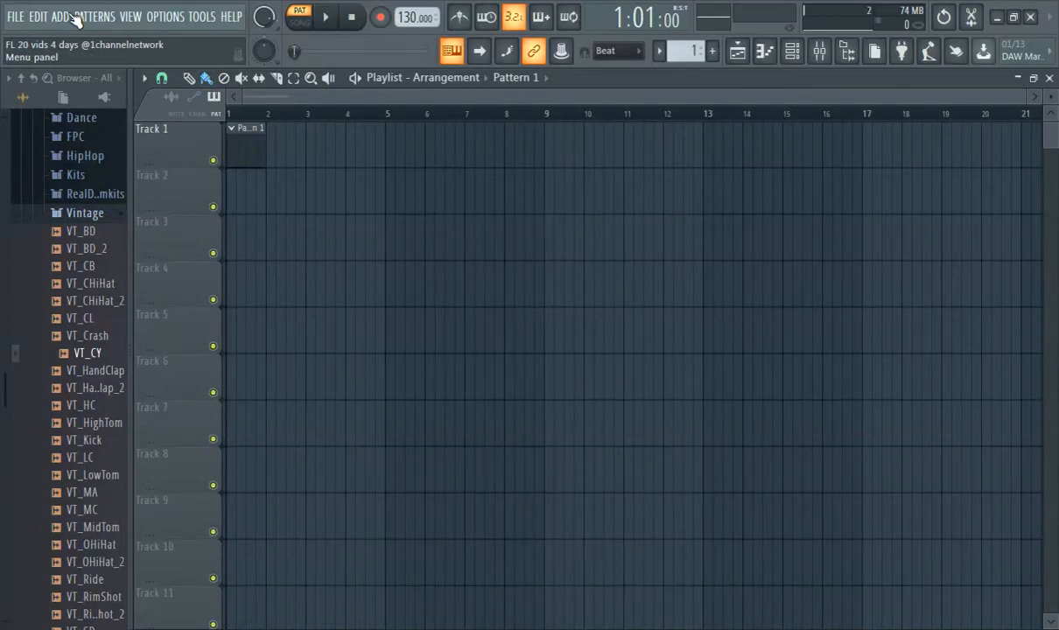
# Step: Add a Sytrus synth instrument from the Add menu's plugin list
pyautogui.click(60, 16)
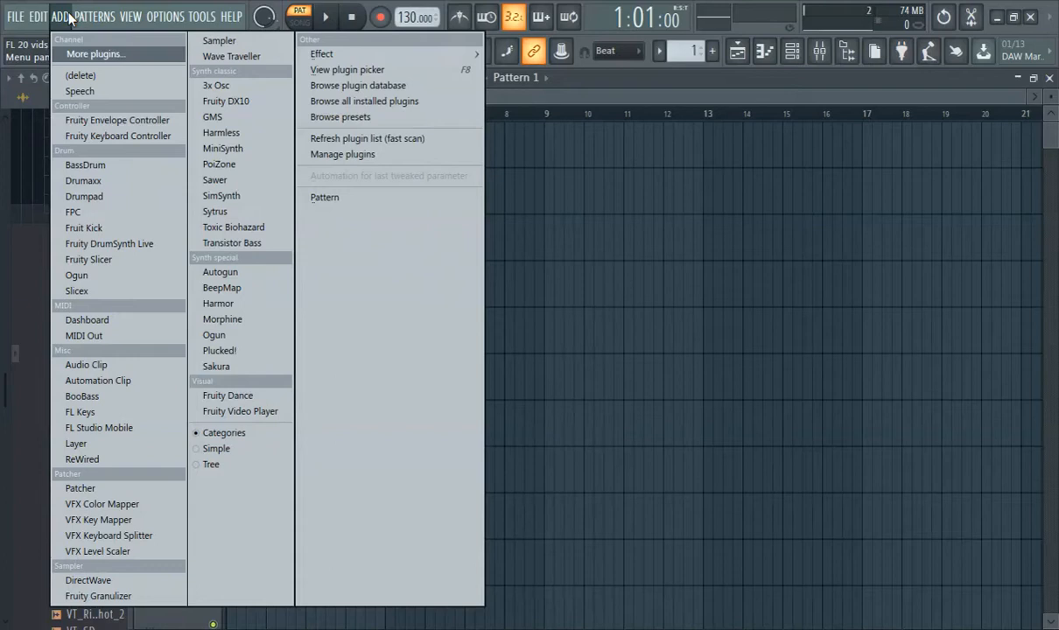
pyautogui.click(94, 15)
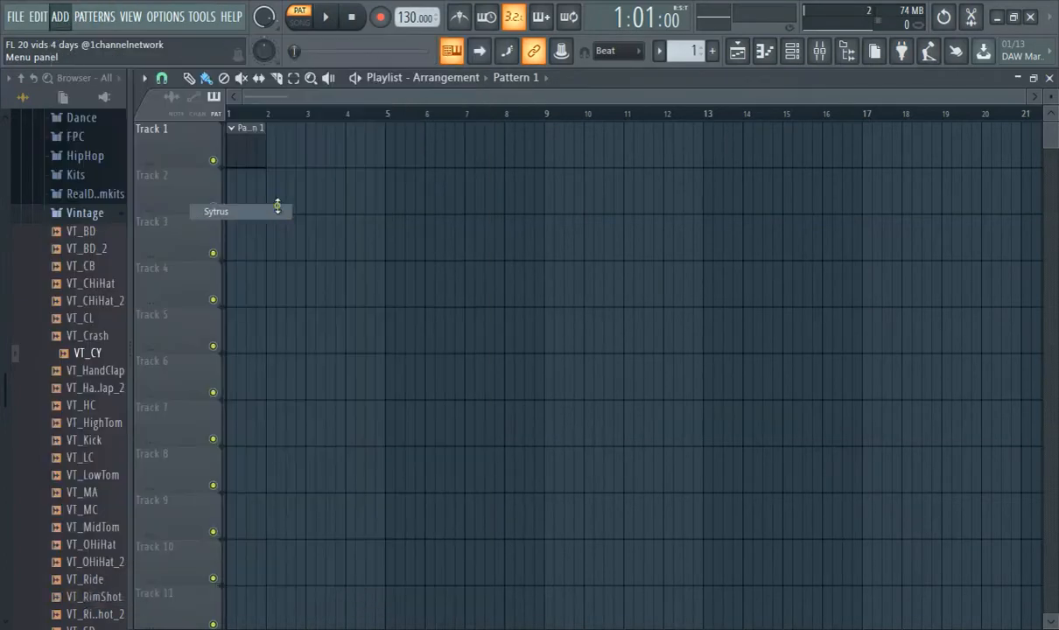
# Step: Browse Sytrus presets to the Classic bell and set the tempo to 140 BPM
pyautogui.doubleClick(215, 210)
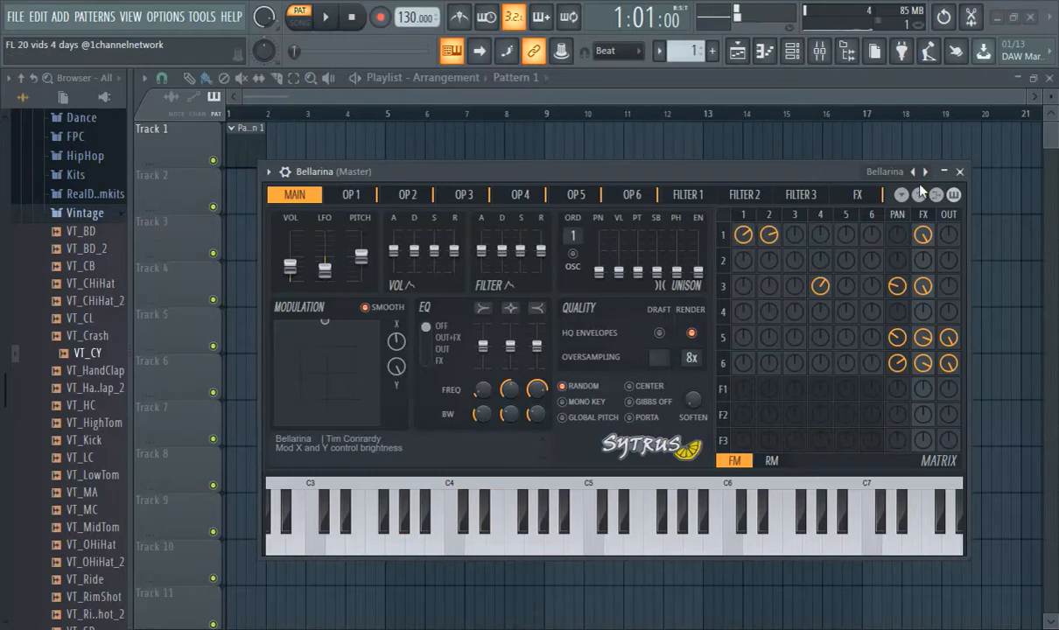
pyautogui.click(924, 172)
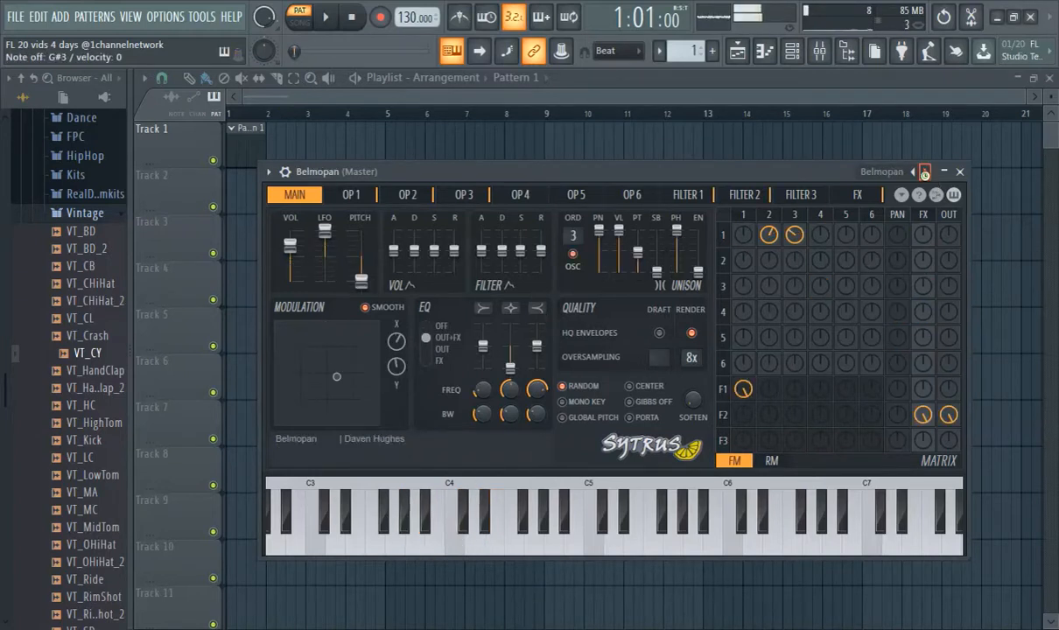
pyautogui.click(914, 172)
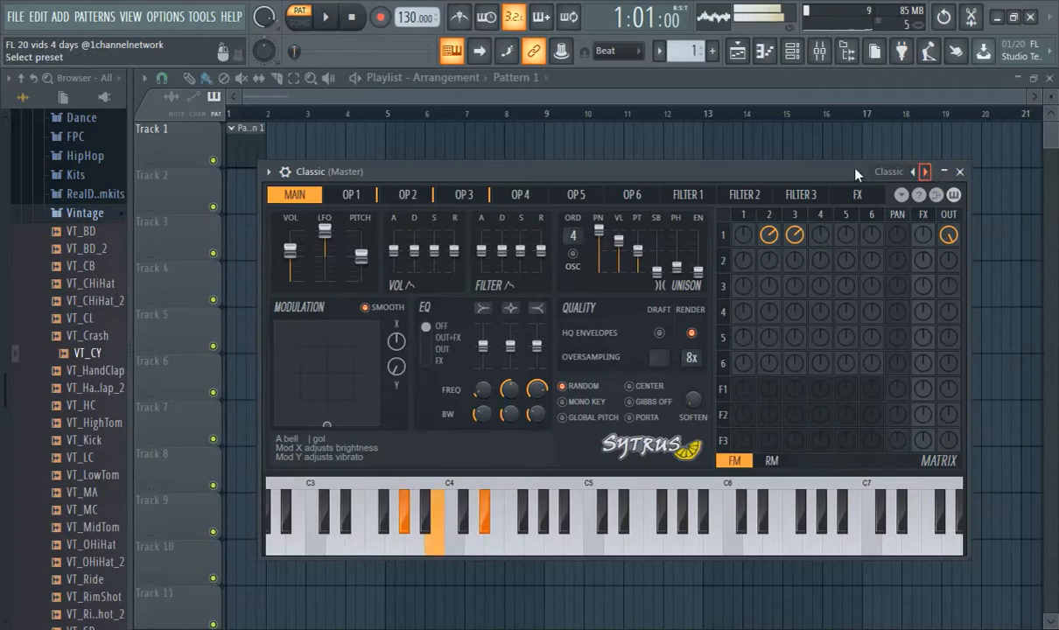
pyautogui.rightClick(417, 15)
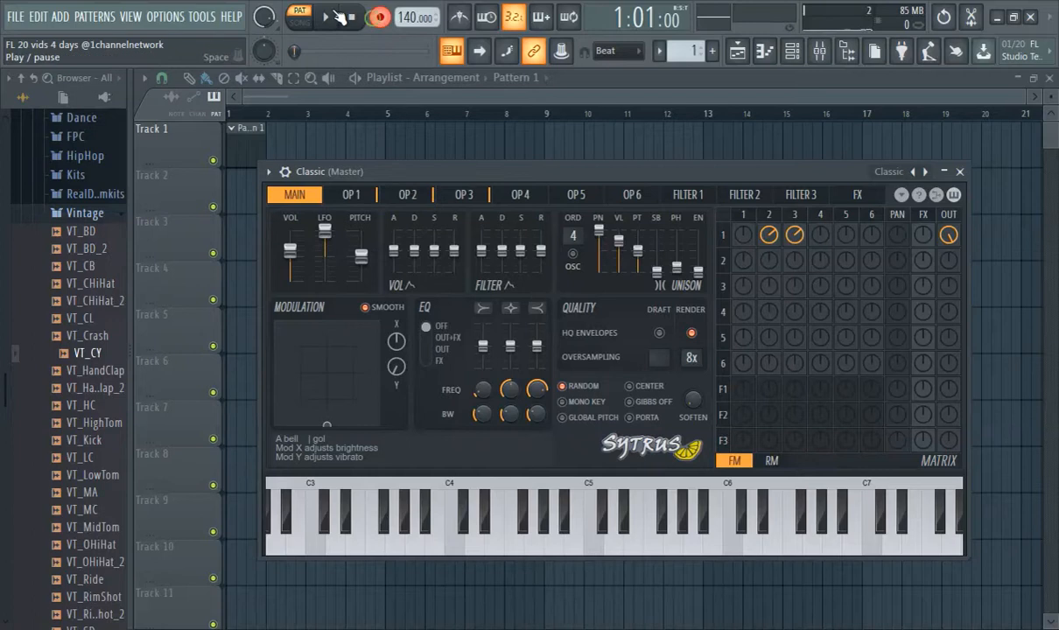
# Step: Record a sixteen-bar bell melody on Classic at 140 BPM and view it in the piano roll
pyautogui.click(326, 18)
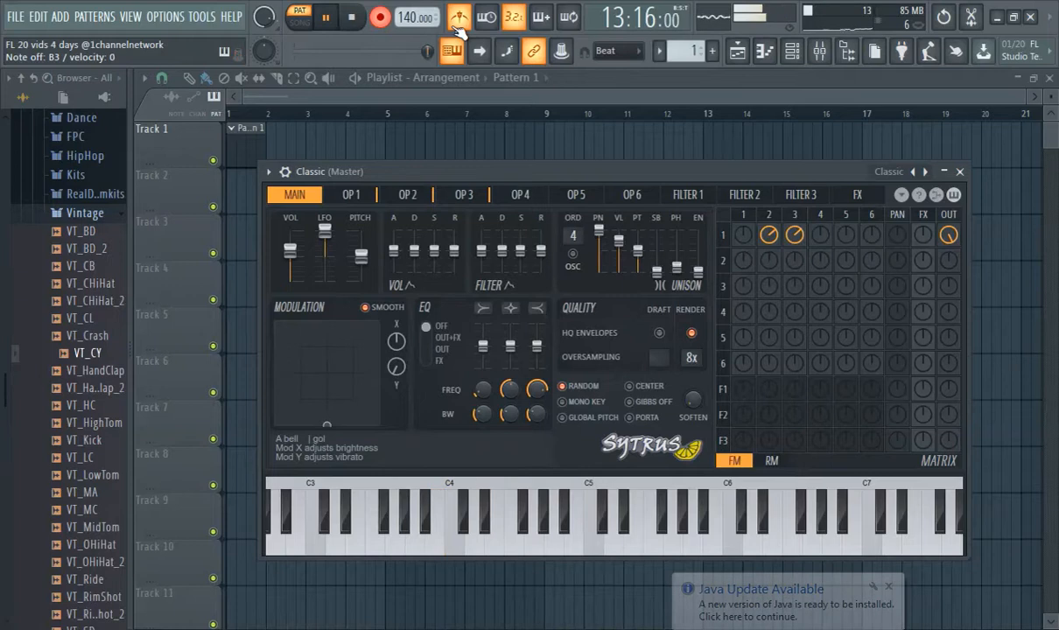
pyautogui.click(432, 525)
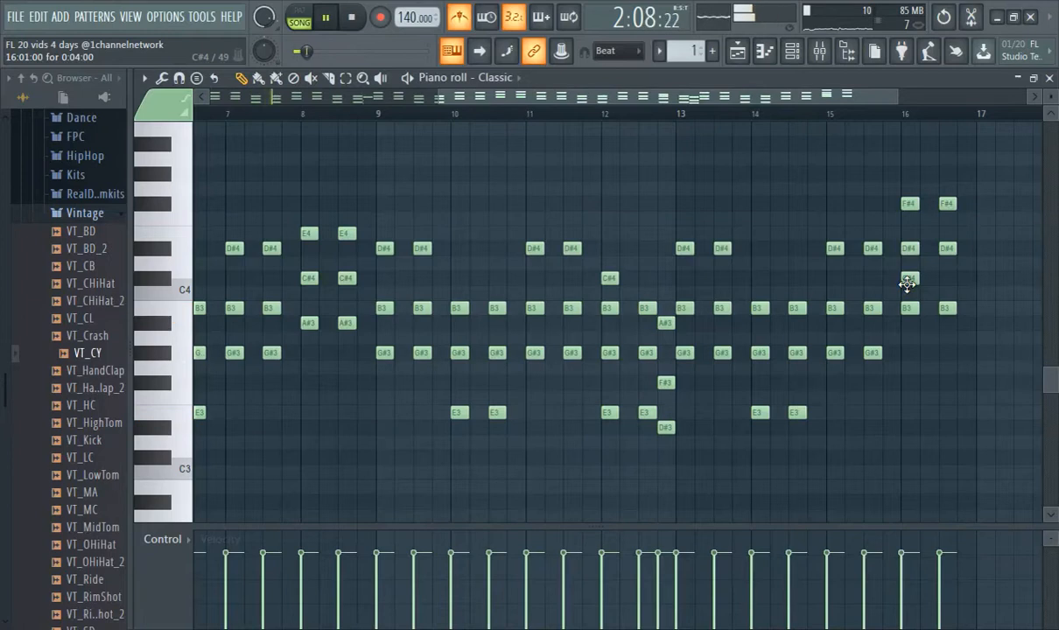
# Step: Place Pattern 1 twice along Track 1 of the playlist, spanning about sixteen bars
pyautogui.click(378, 113)
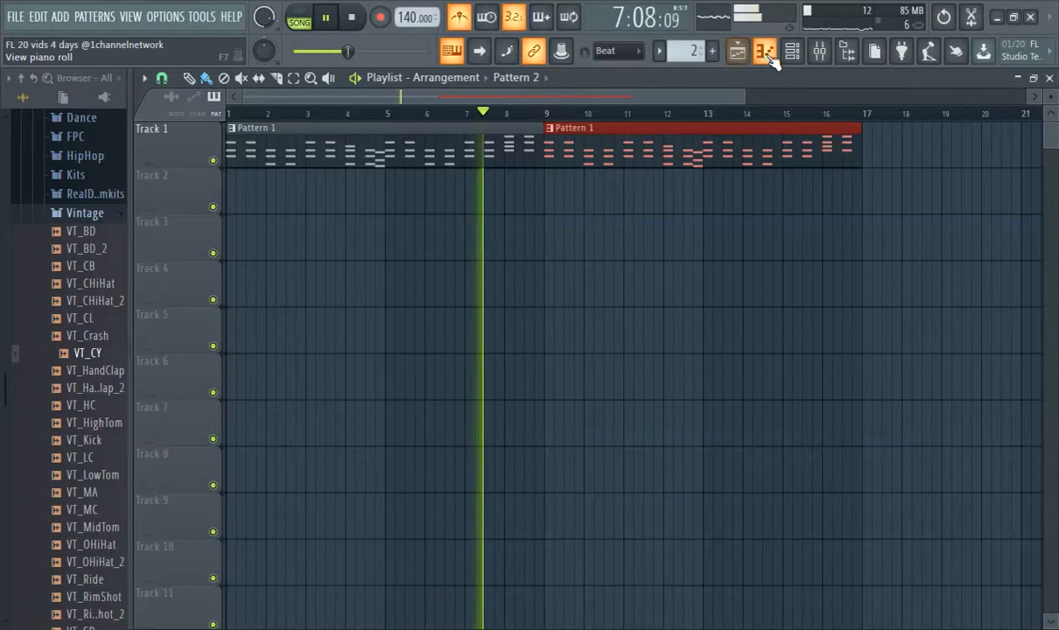
# Step: Clone the Classic channel in the Channel Rack to create Classic #2
pyautogui.click(763, 51)
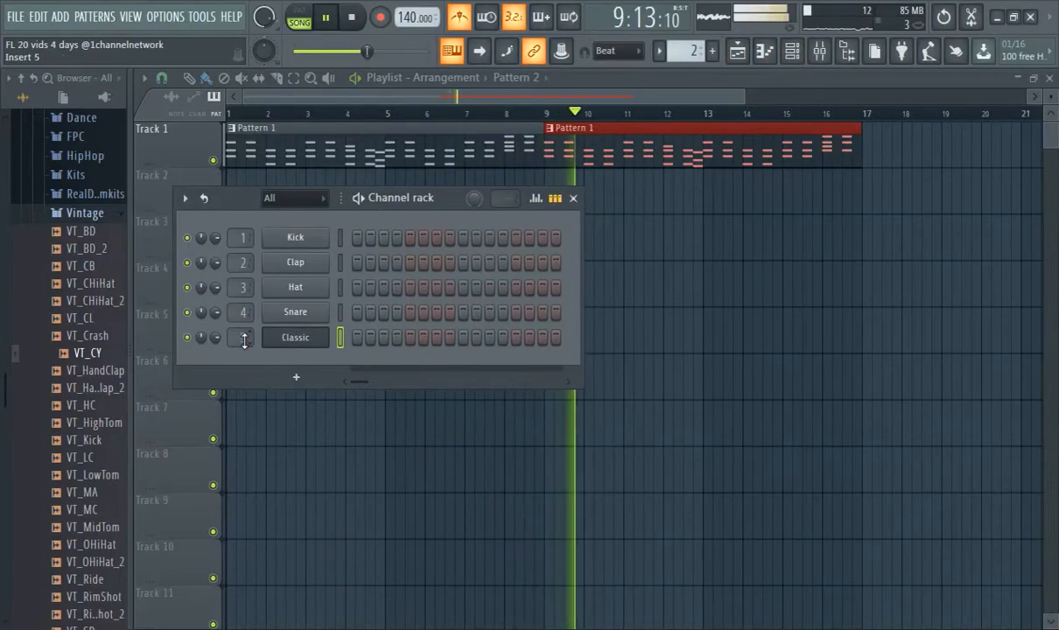
pyautogui.rightClick(296, 336)
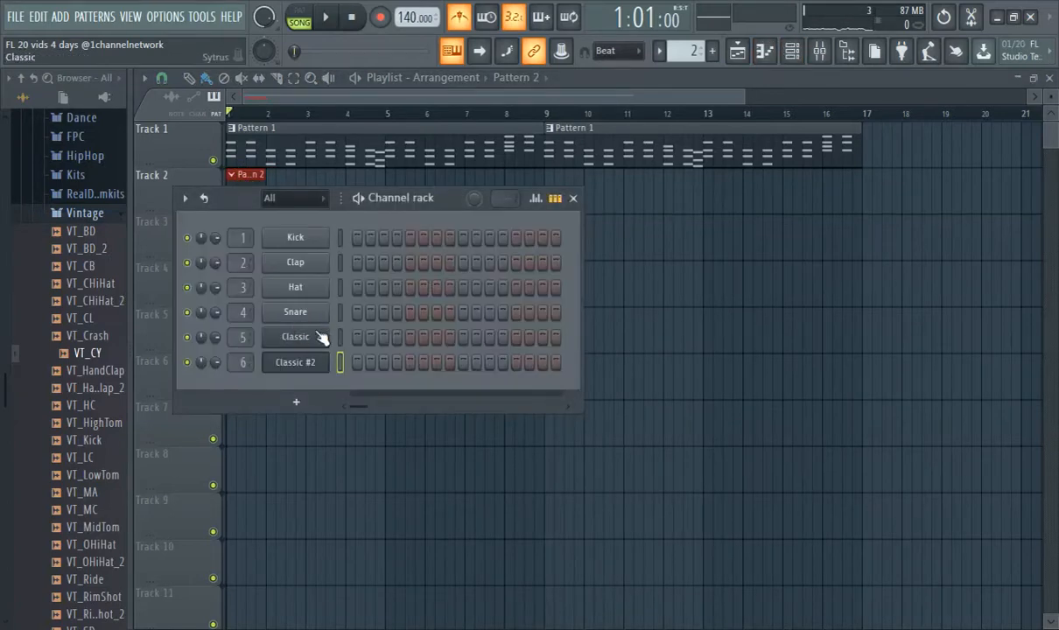
# Step: Record a counter-melody on Classic #2 into Pattern 2 on Track 2 and play the song back
pyautogui.click(296, 360)
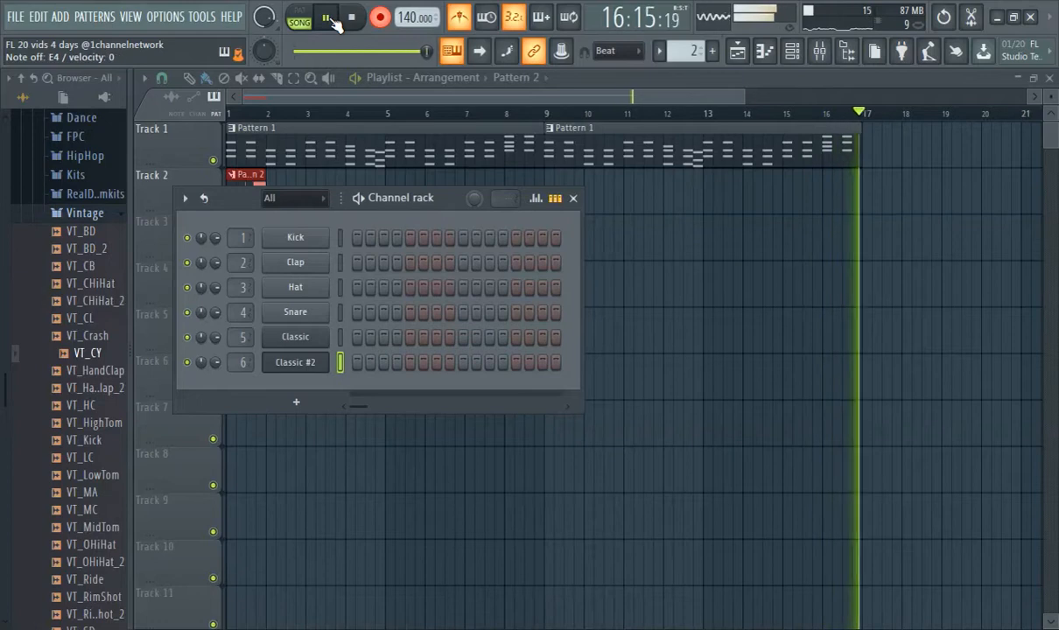
pyautogui.click(326, 17)
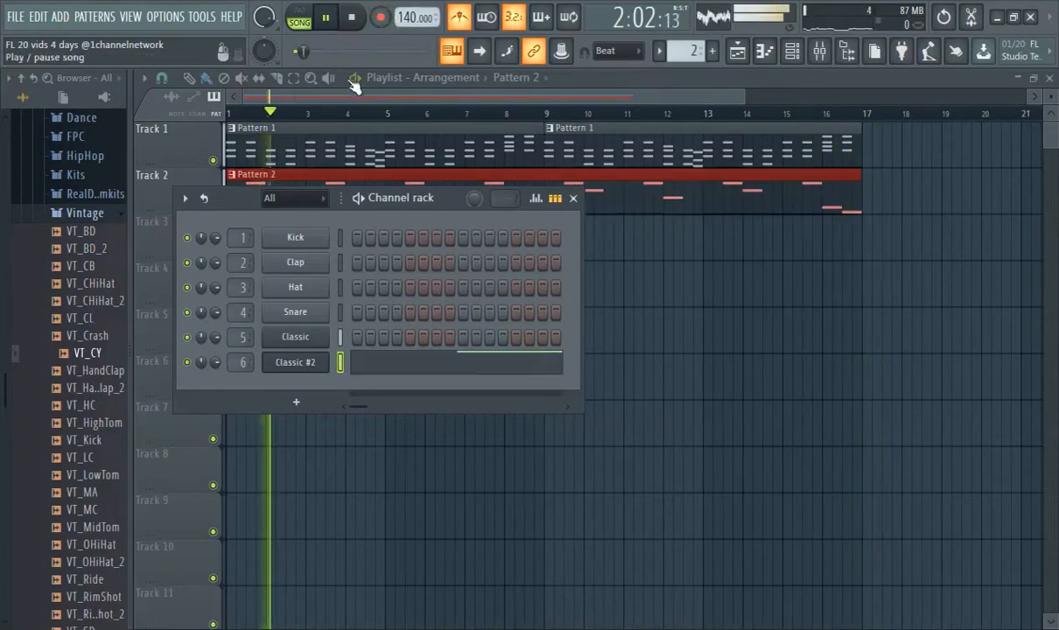
pyautogui.click(574, 197)
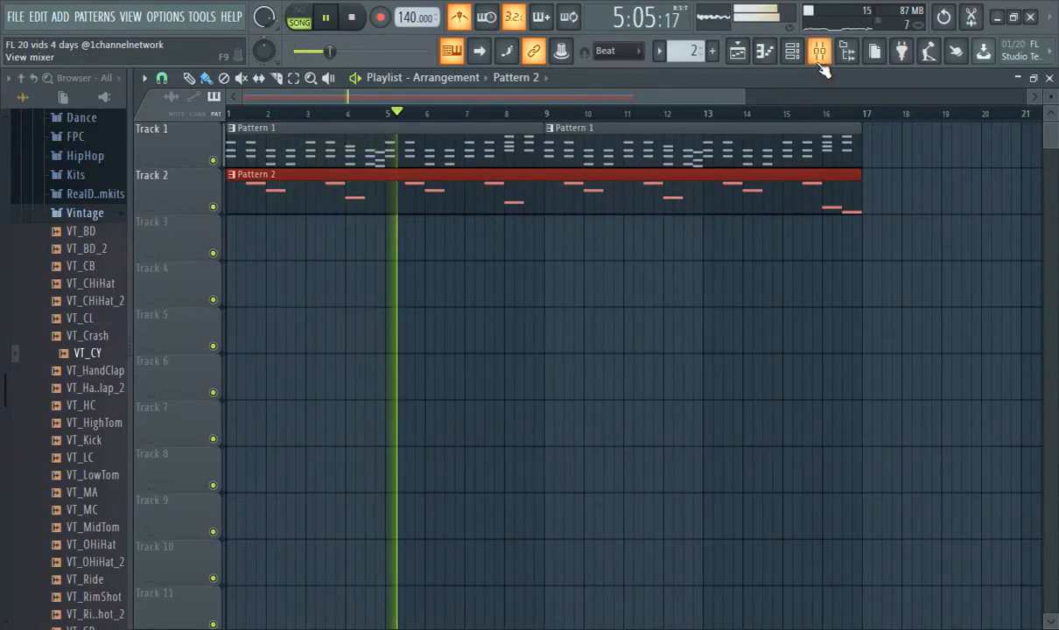
# Step: Show the mixer on Insert 5 with the effect plugin list for its first slot
pyautogui.click(819, 51)
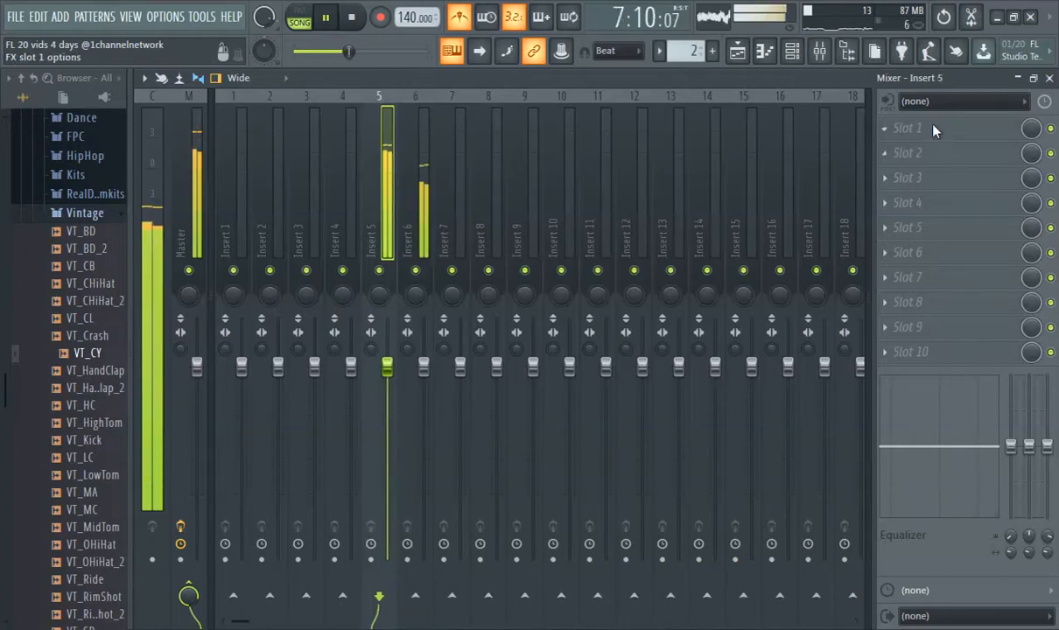
pyautogui.rightClick(907, 128)
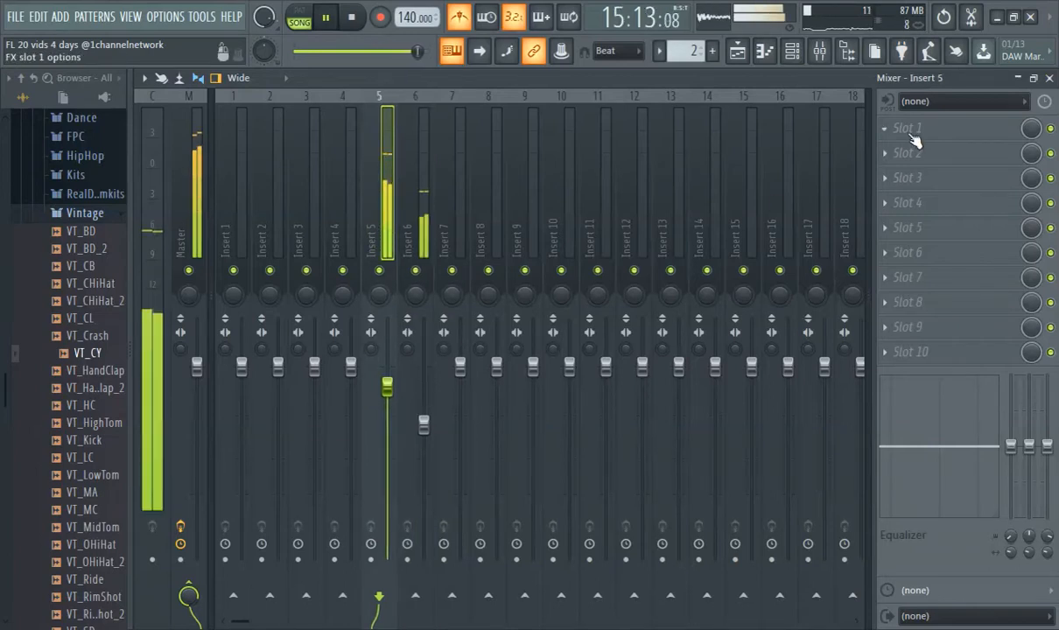
pyautogui.click(907, 128)
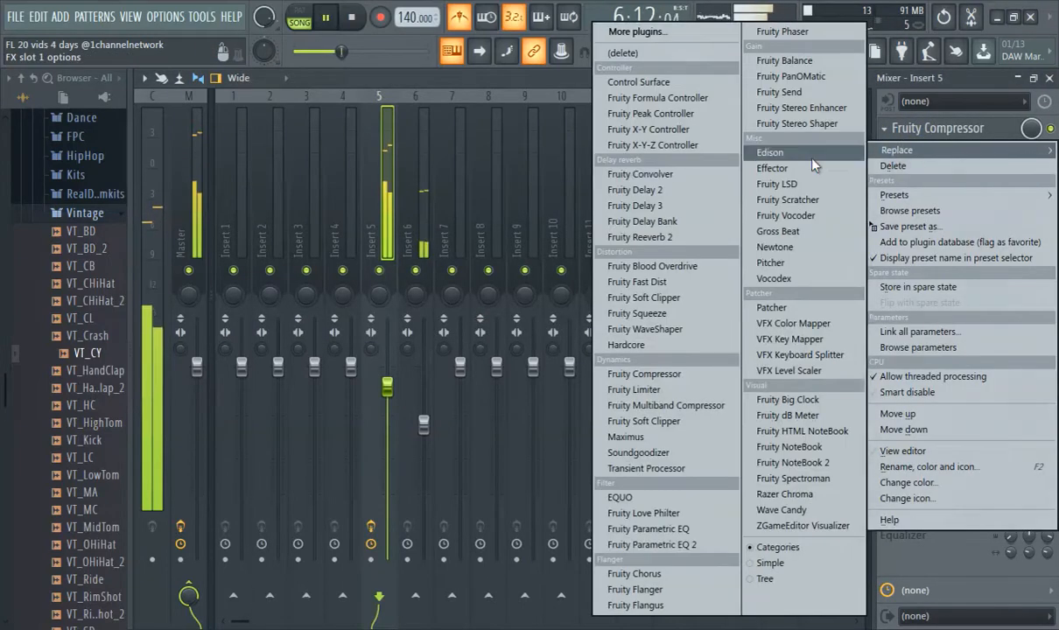
# Step: Load Fruity Convolver into Slot 1 of Insert 6 and close its editor
pyautogui.click(641, 173)
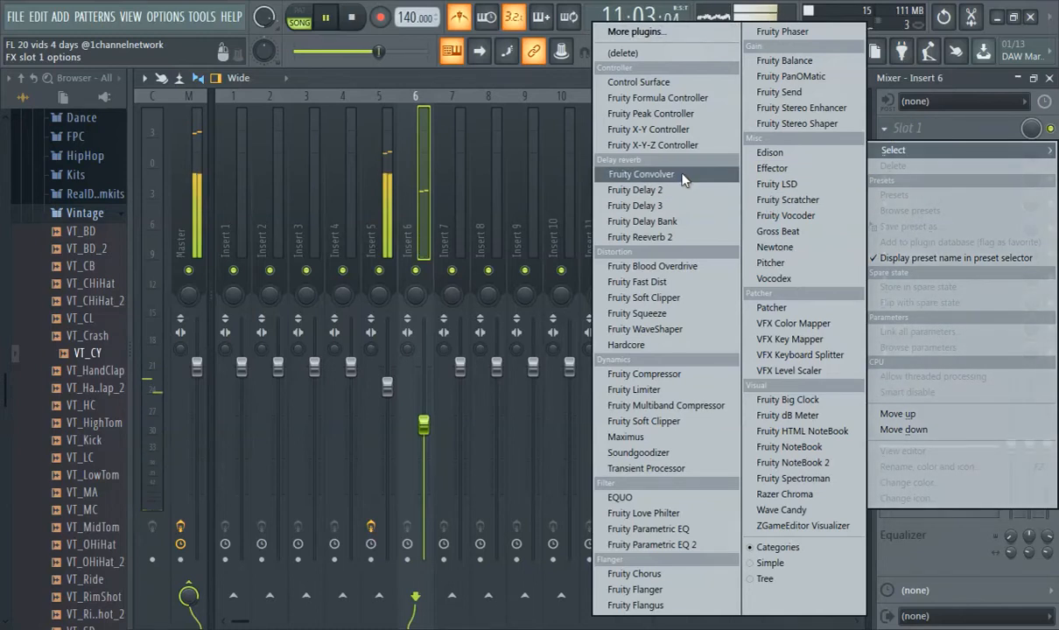
pyautogui.click(641, 173)
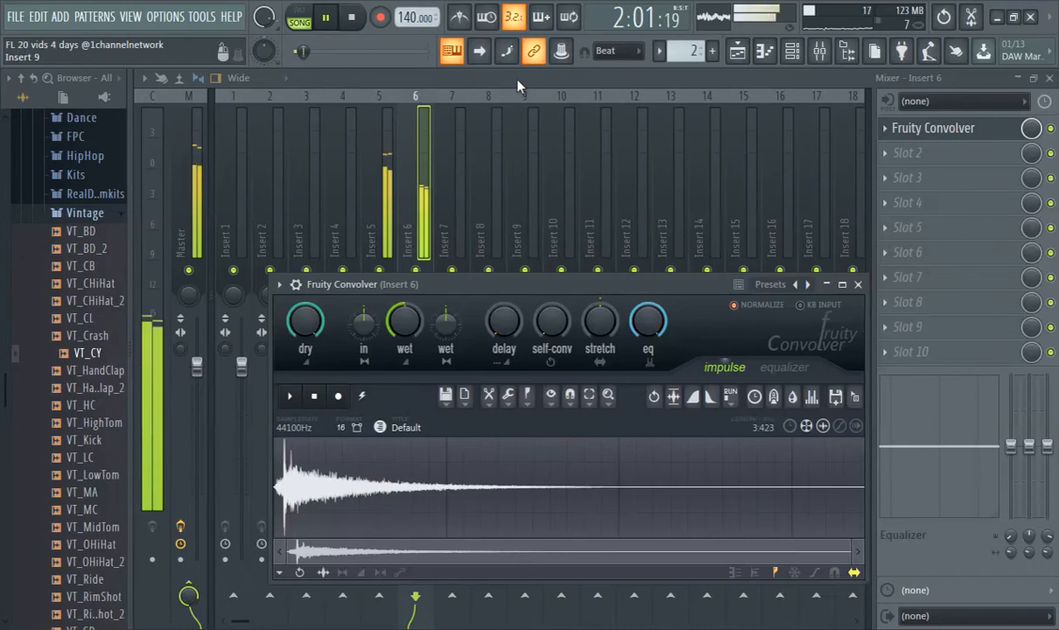
pyautogui.click(857, 283)
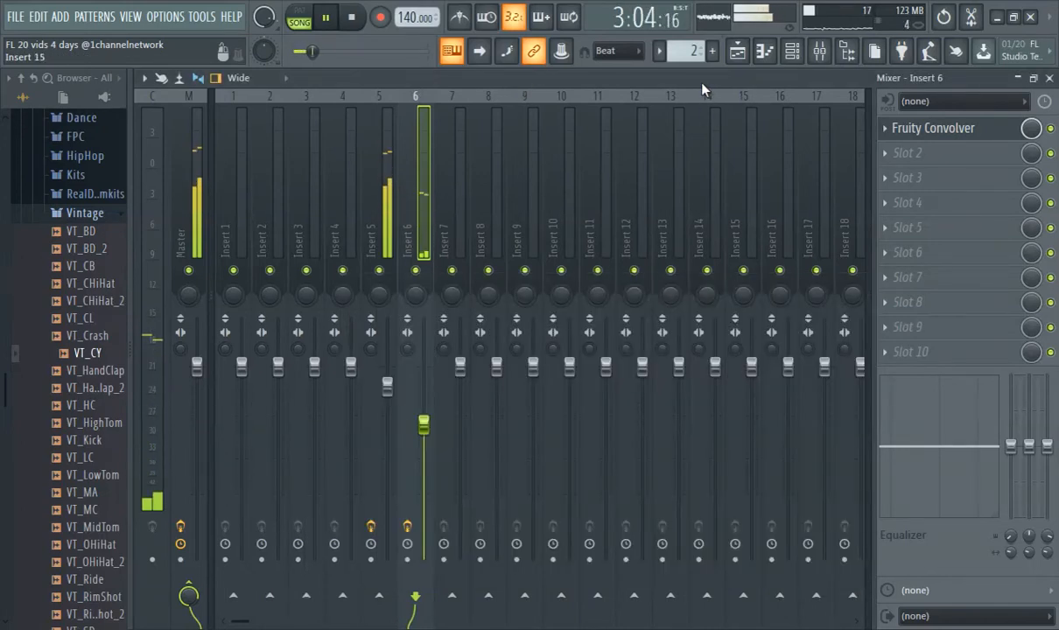